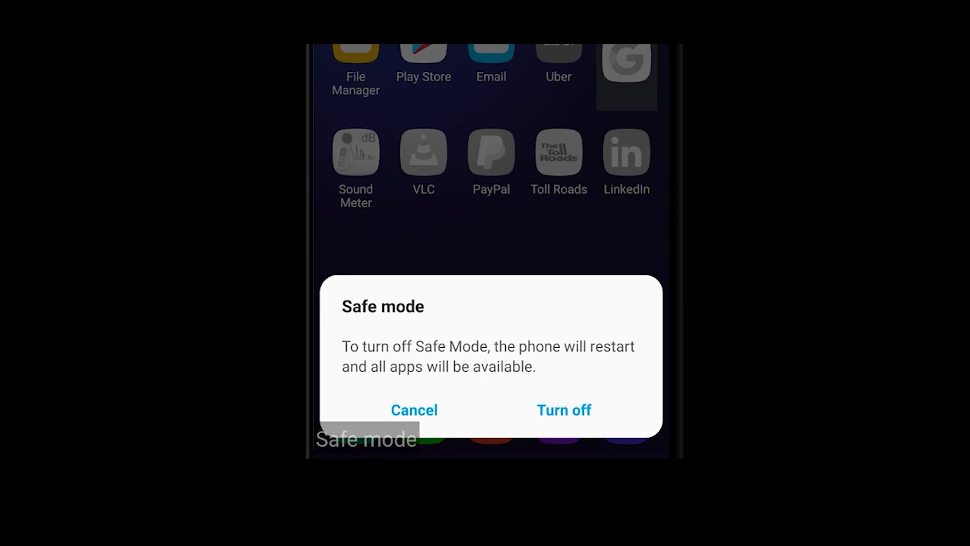
# - Confirm Turn off on the Safe mode dialog so the phone restarts normally
pyautogui.click(564, 410)
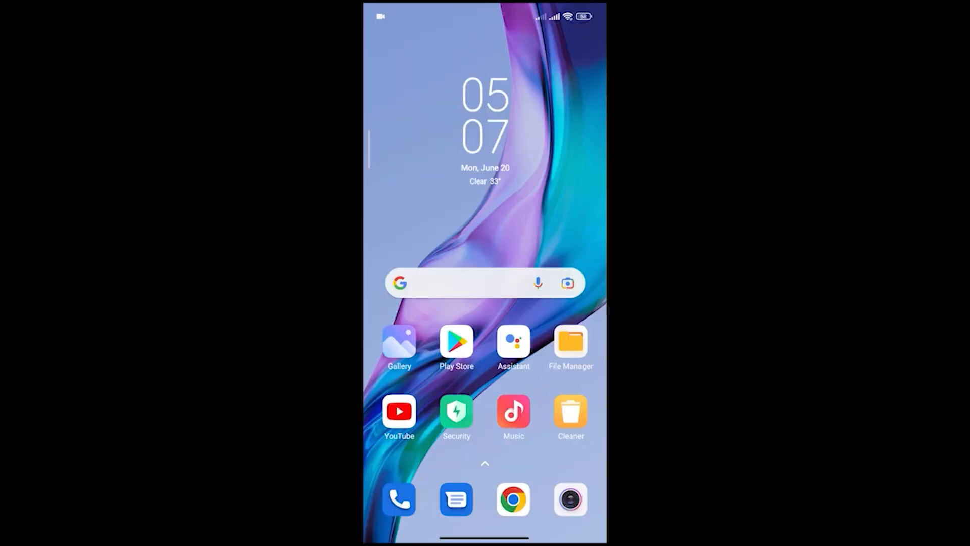